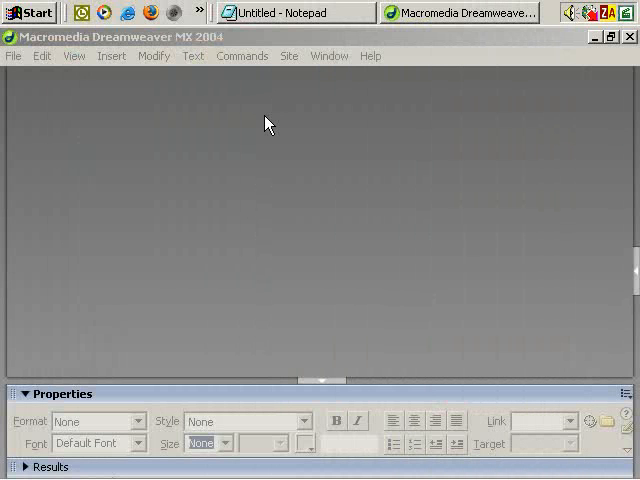
mouse_move(356, 138)
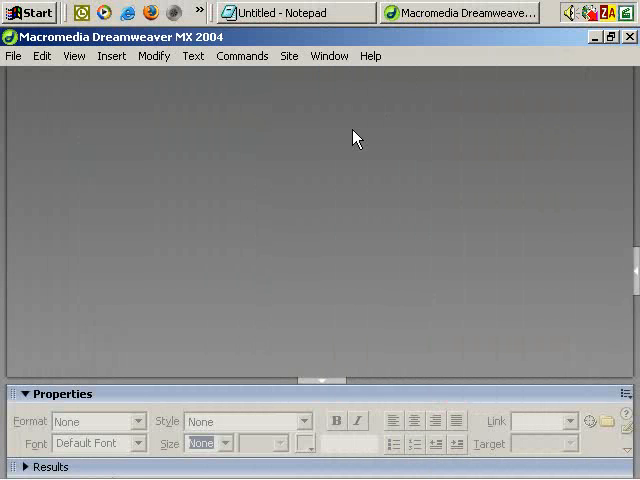
mouse_move(160, 120)
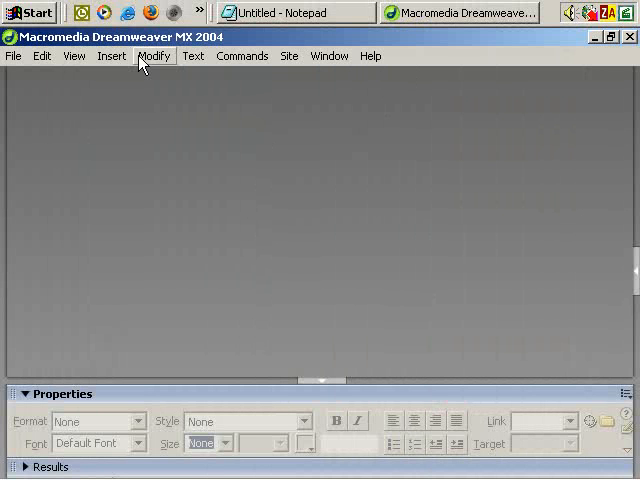
mouse_move(10, 62)
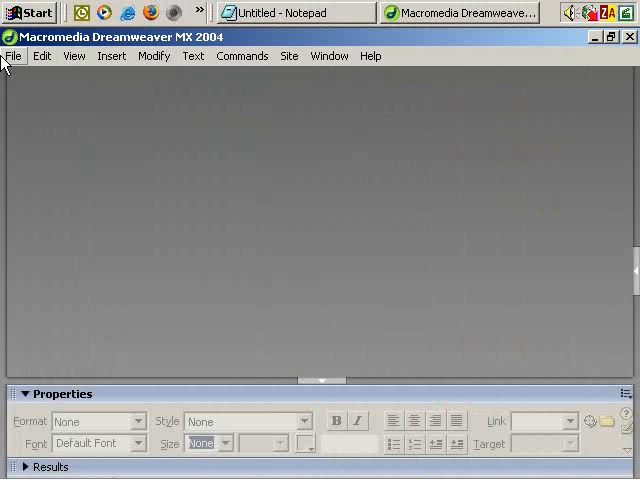
- Create a new blank Basic page > HTML document (Untitled-2)
click(12, 56)
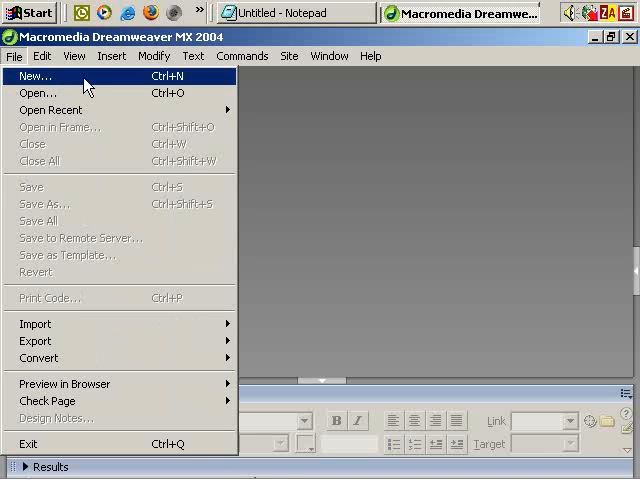
click(36, 76)
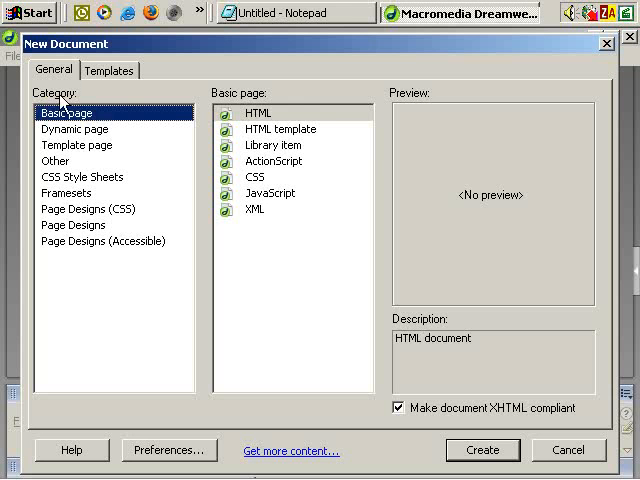
click(258, 112)
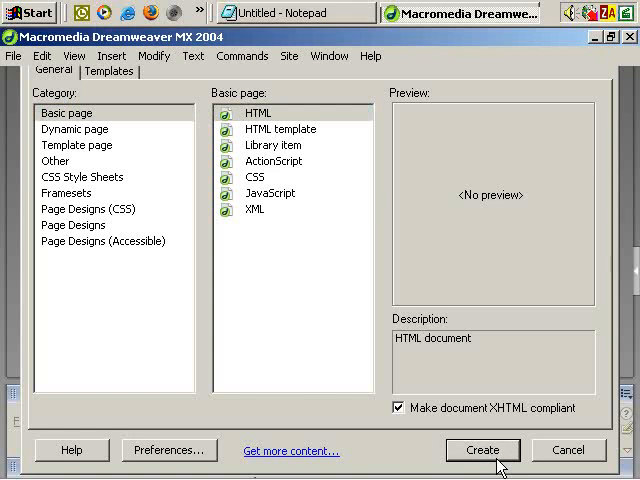
click(482, 450)
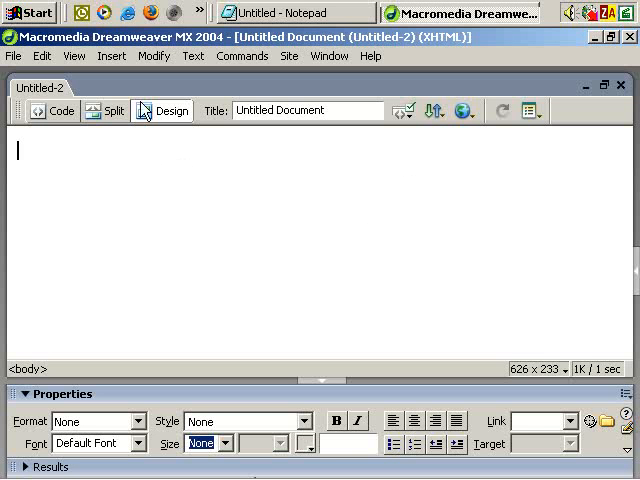
- Insert a 4-row, 1-column table, 600 pixels wide, border 0, cell padding 10
click(112, 56)
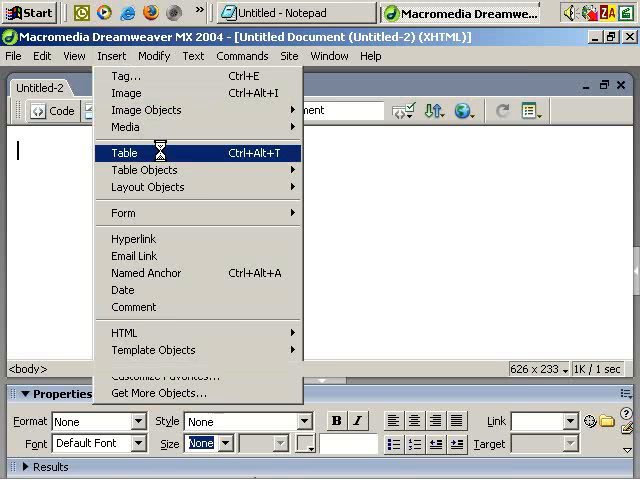
click(128, 152)
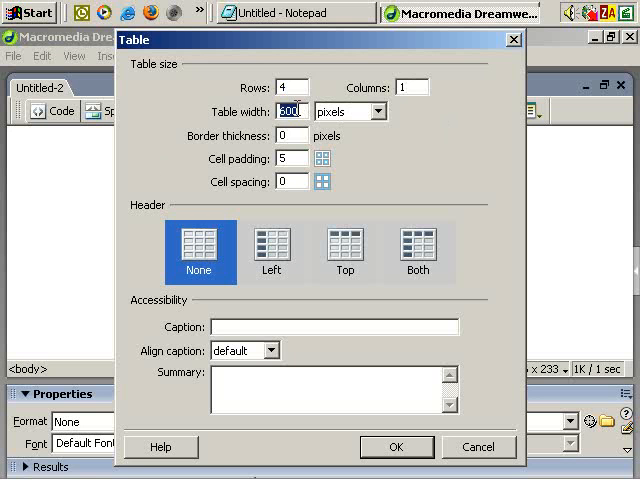
click(288, 136)
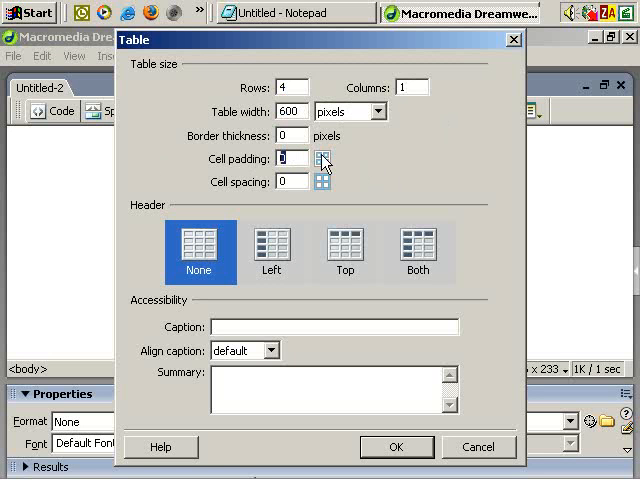
text(10)
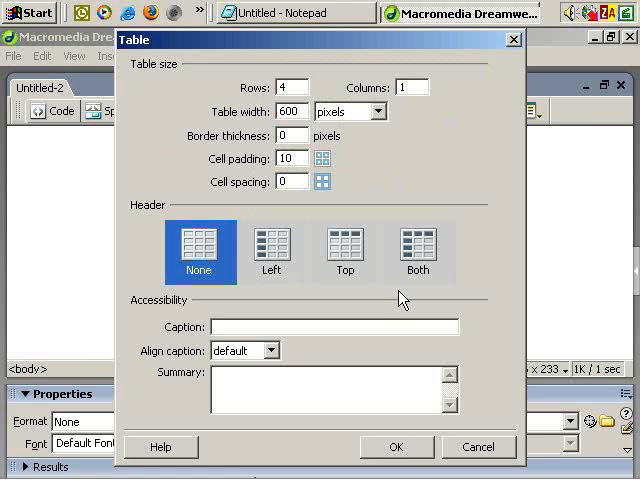
click(396, 448)
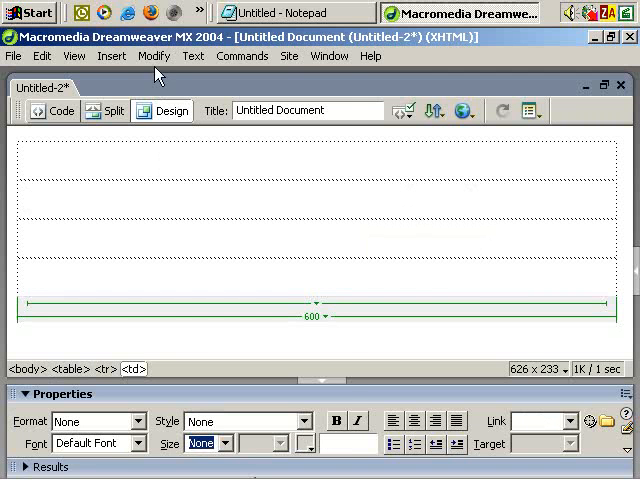
- Select the whole table via Modify > Table, then browse the Modify menu
click(152, 56)
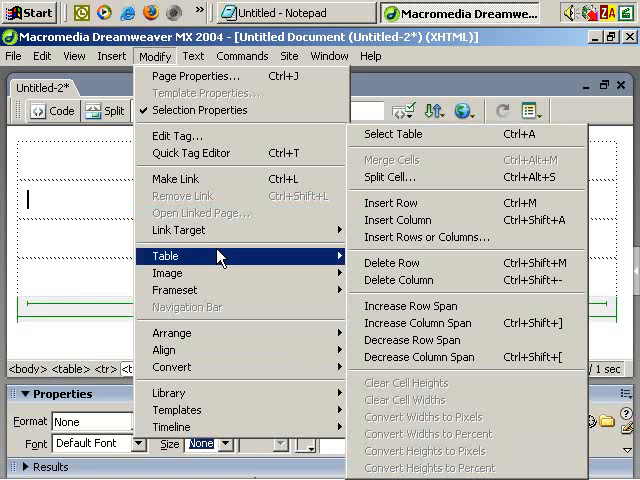
click(392, 132)
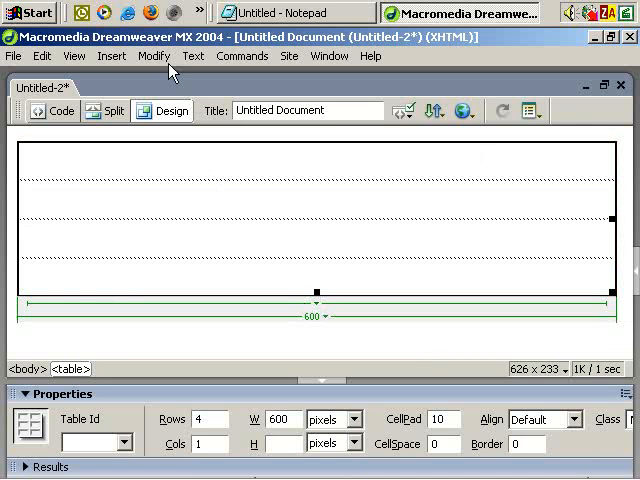
click(152, 56)
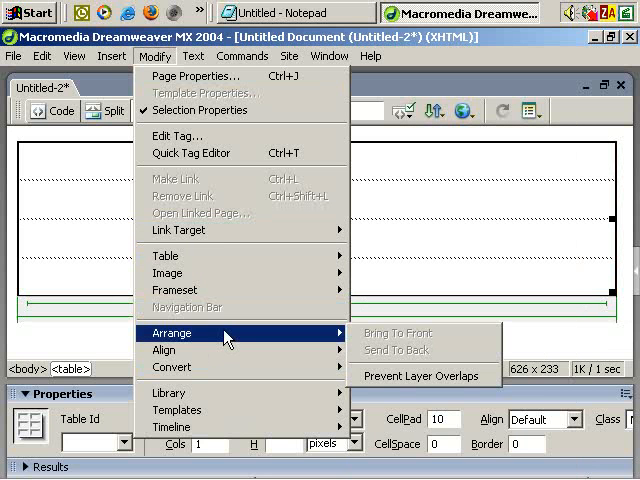
mouse_move(172, 348)
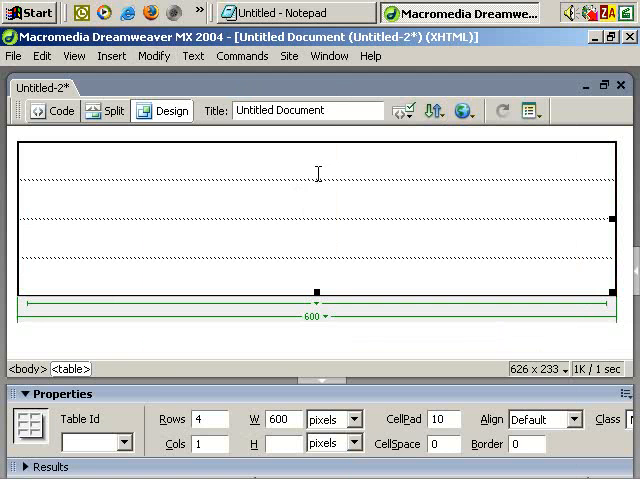
mouse_move(54, 382)
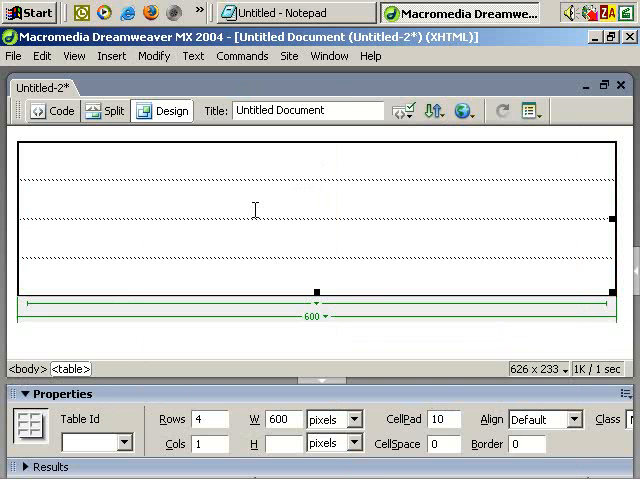
mouse_move(372, 430)
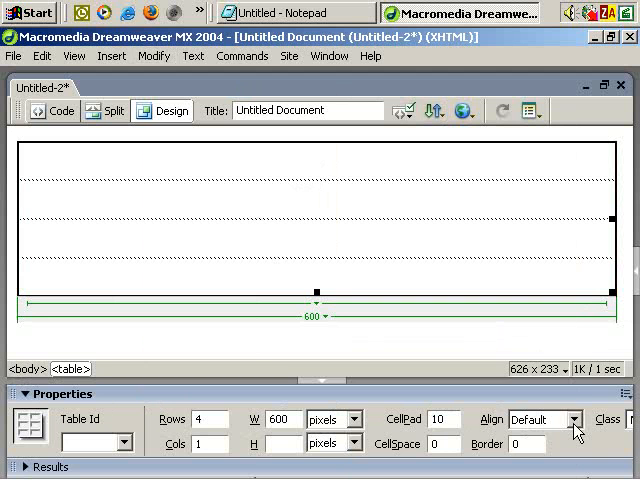
- Set the table's alignment to Center in the Property inspector
click(578, 420)
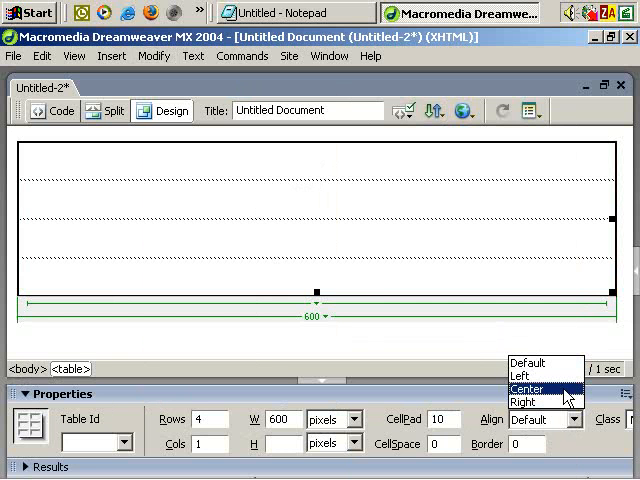
click(540, 402)
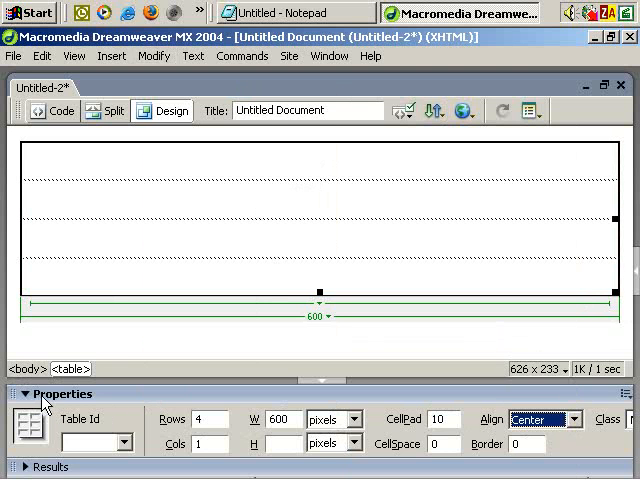
mouse_move(332, 48)
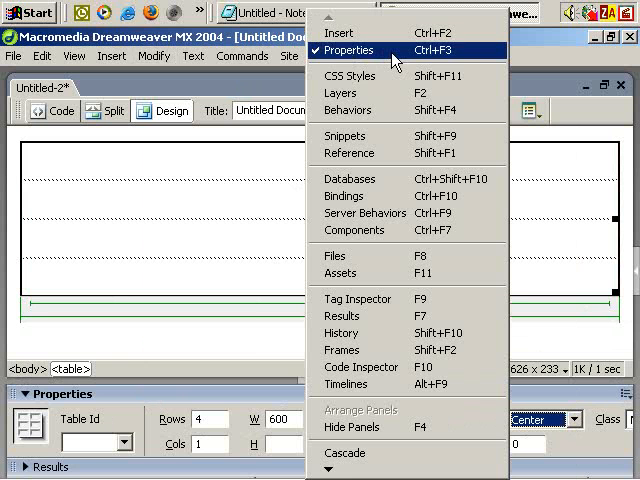
mouse_move(398, 58)
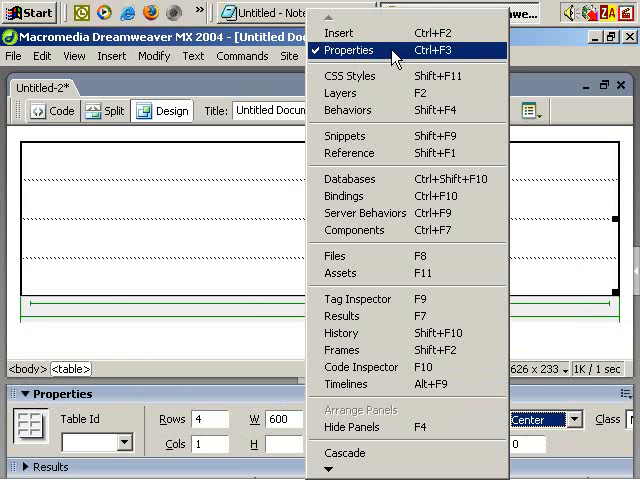
click(348, 50)
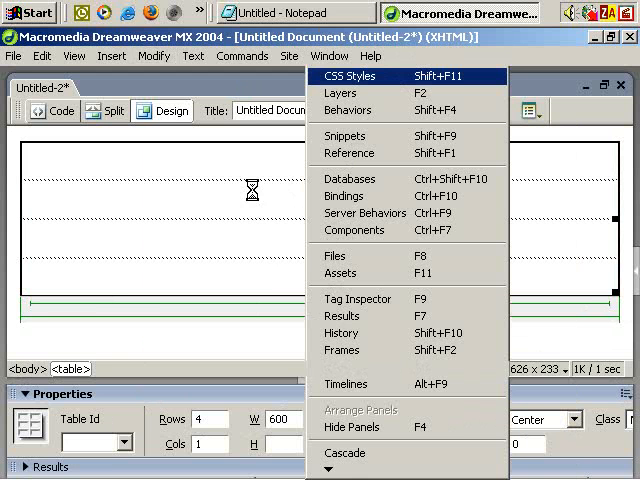
click(340, 76)
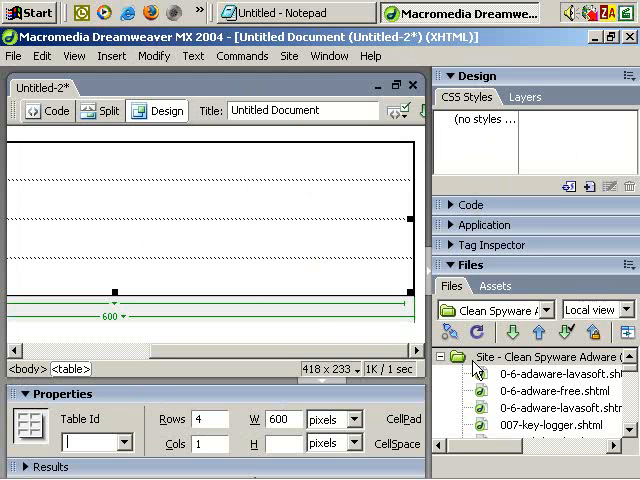
click(328, 56)
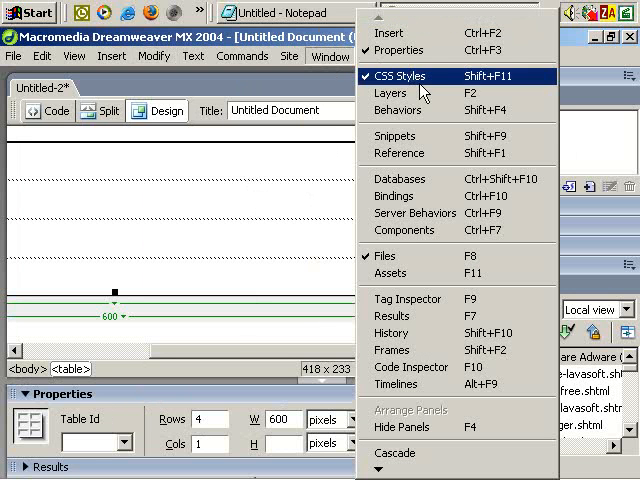
click(390, 88)
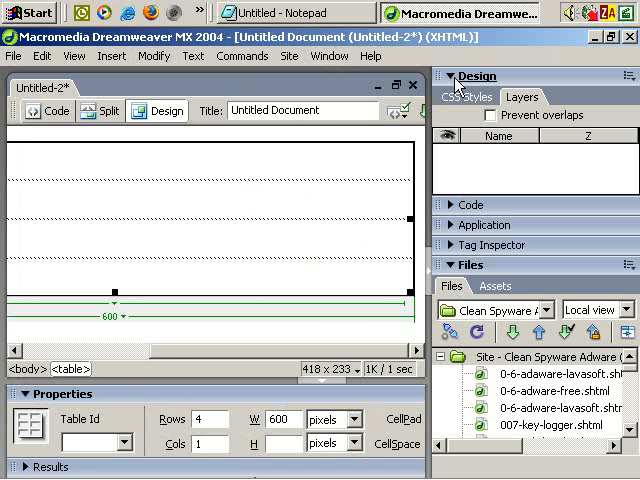
mouse_move(460, 84)
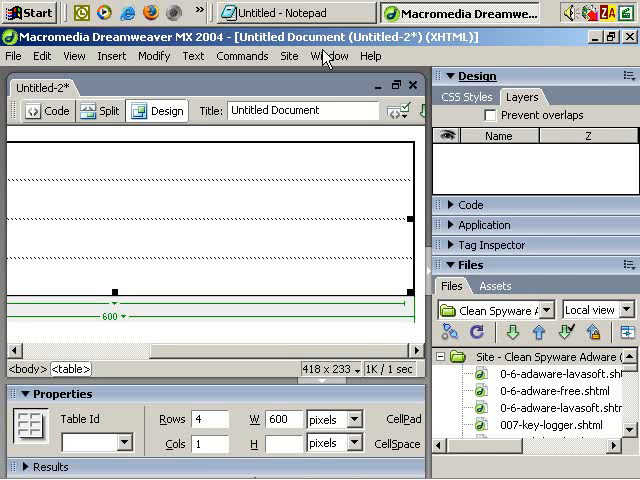
click(330, 56)
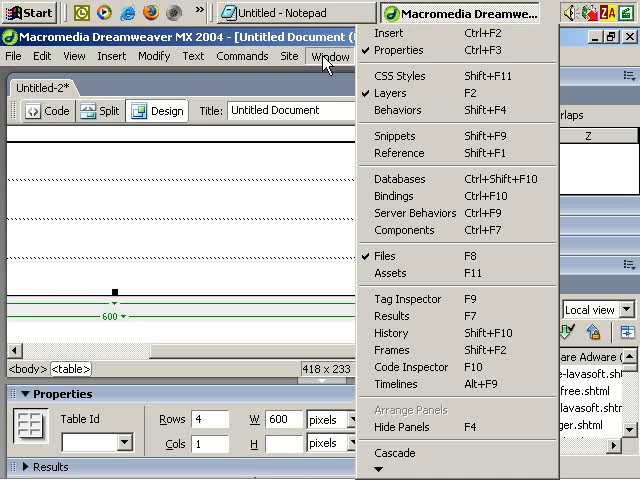
mouse_move(416, 92)
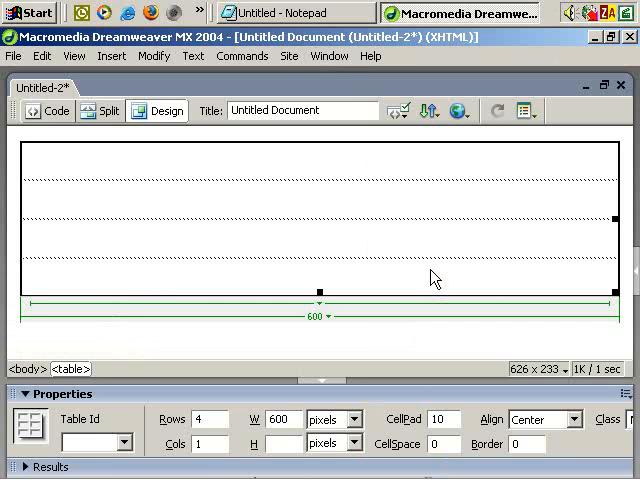
click(428, 186)
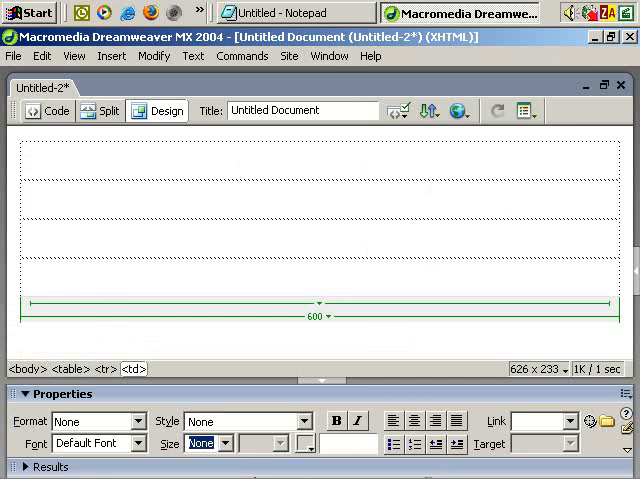
- Enter 'link1 | link 2 | link3 | link 4' in the table's top row
text(link1 | link)
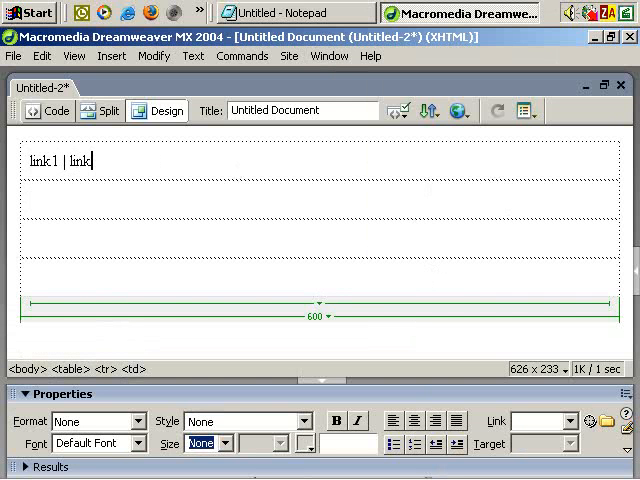
text(2 |)
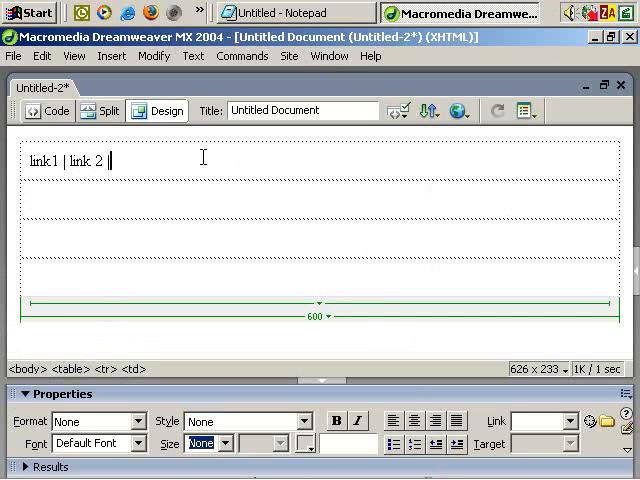
text(link3 | link)
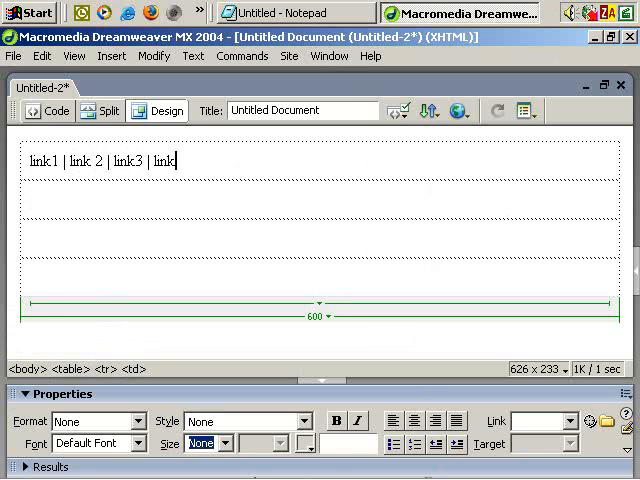
text(4)
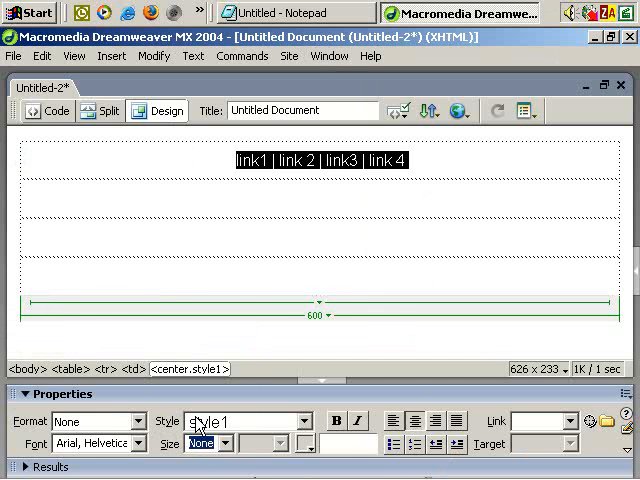
- Set the link bar text size to 14
click(212, 444)
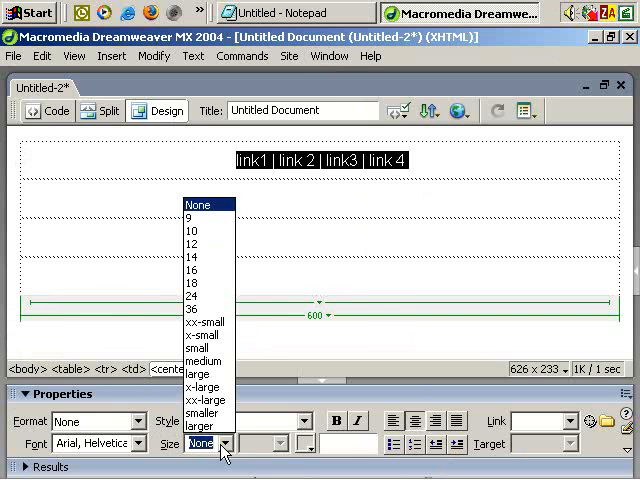
click(192, 244)
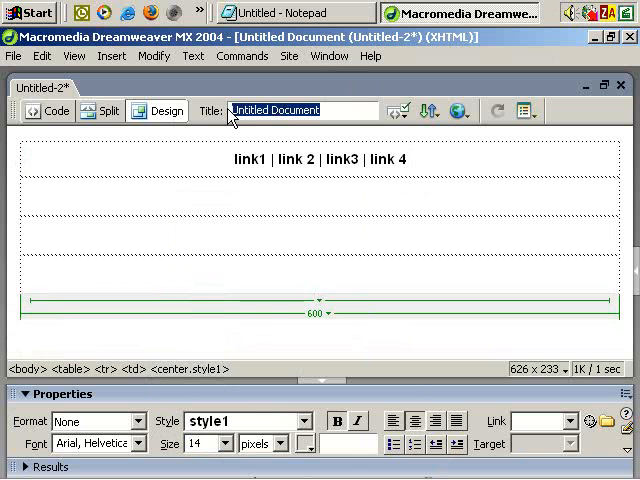
mouse_move(448, 164)
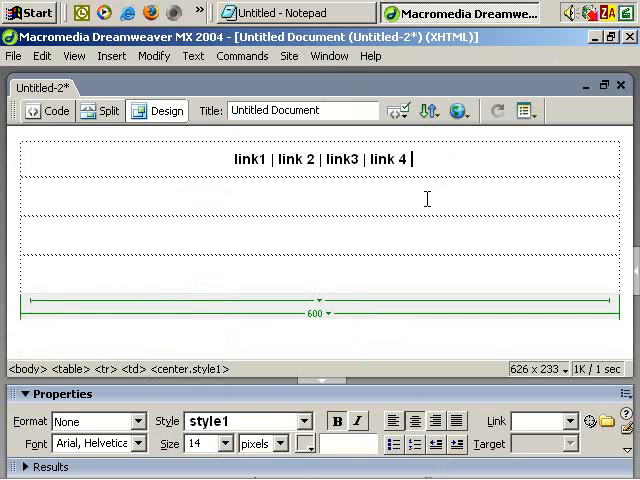
mouse_move(244, 160)
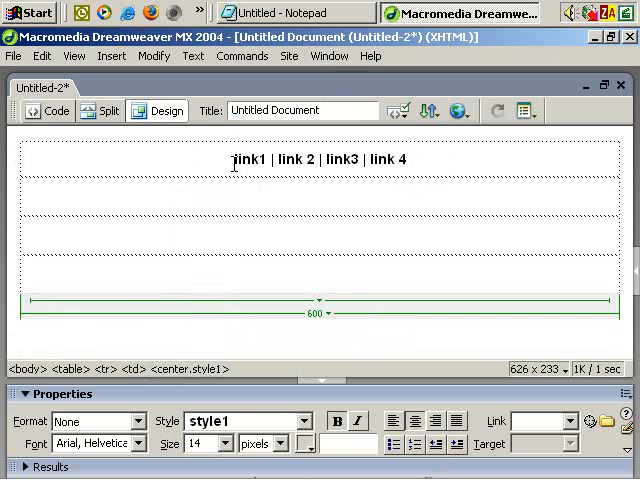
- Make link1 a hyperlink pointing to page2.html
double_click(244, 160)
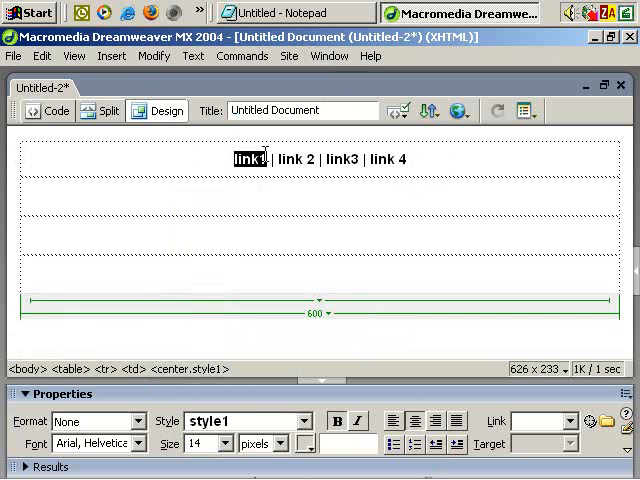
click(112, 56)
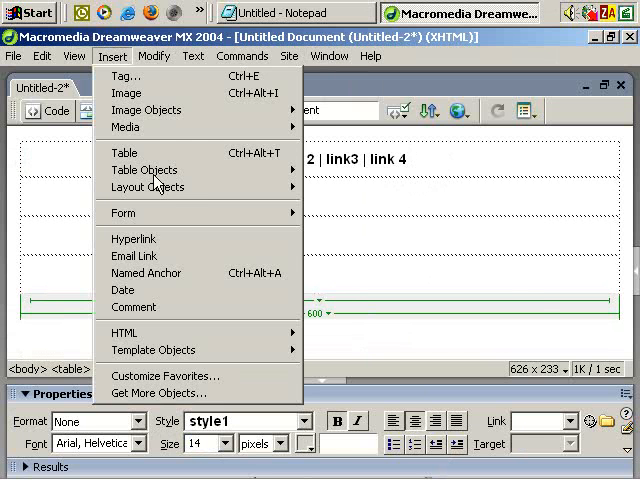
click(132, 238)
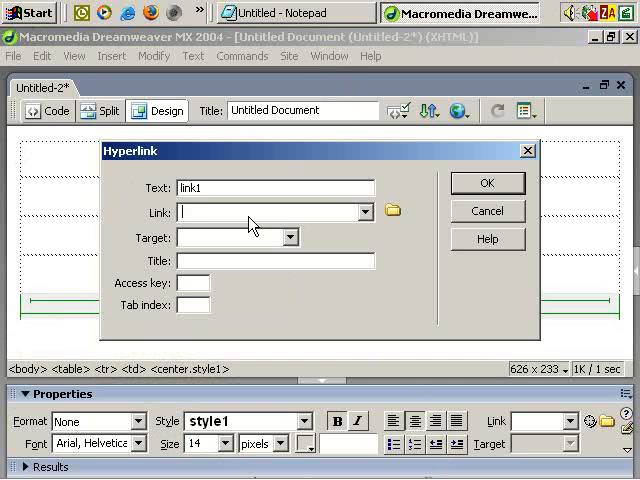
mouse_move(384, 224)
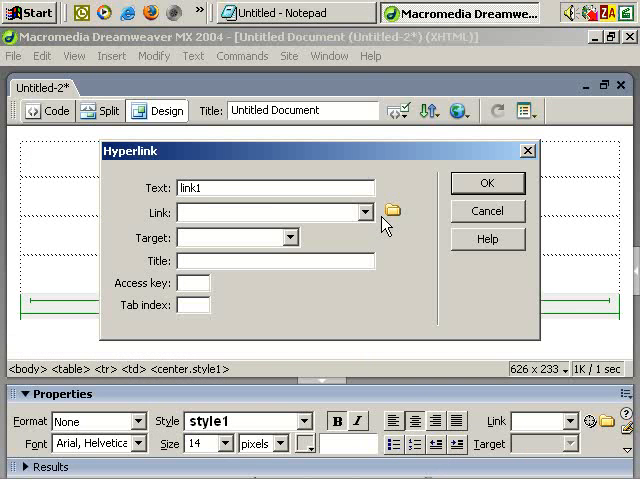
text(page2.html)
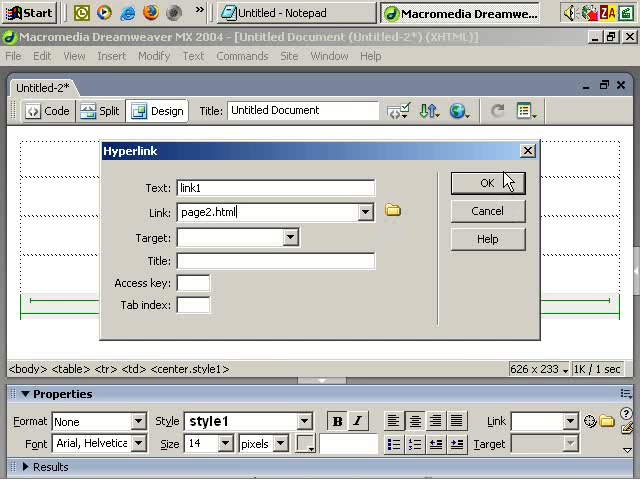
click(488, 184)
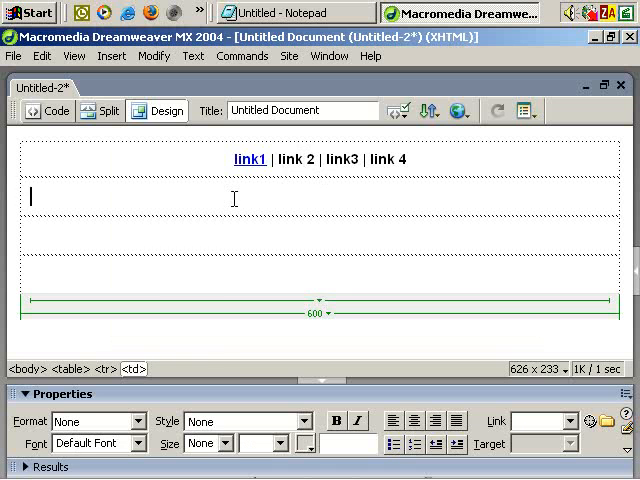
- Enter 'headline' in the second row and 'main text goes here' in the third
text(headline)
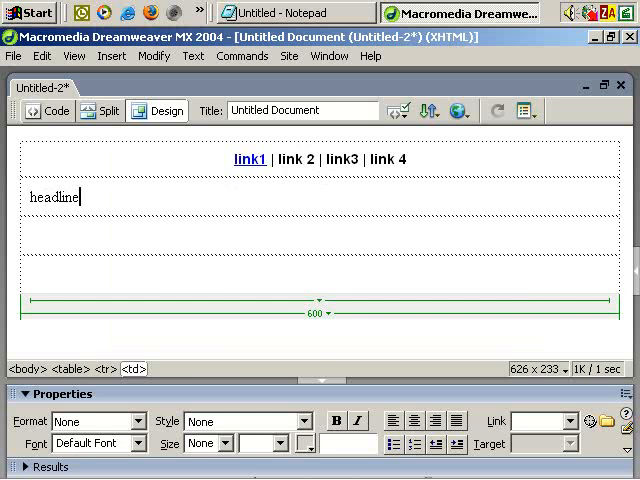
text(main text)
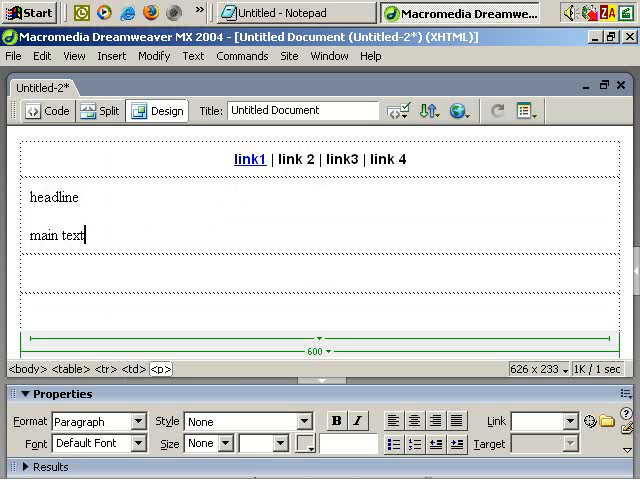
text(goes here)
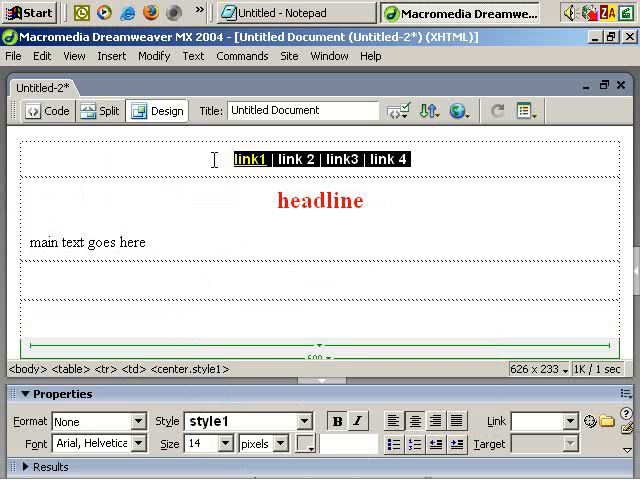
mouse_move(42, 56)
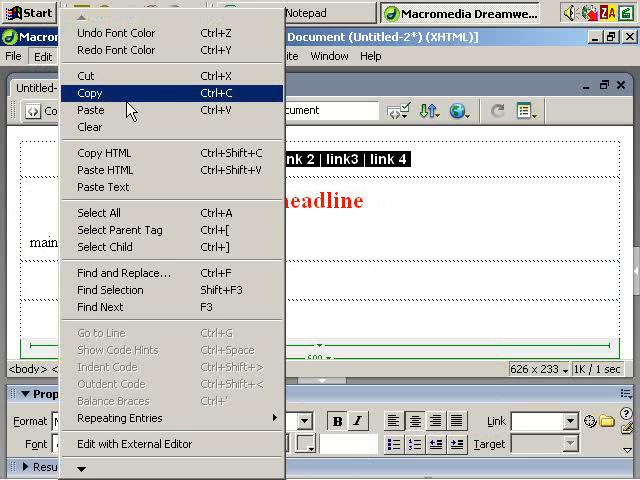
- Copy the link bar into the bottom row and center it
click(88, 92)
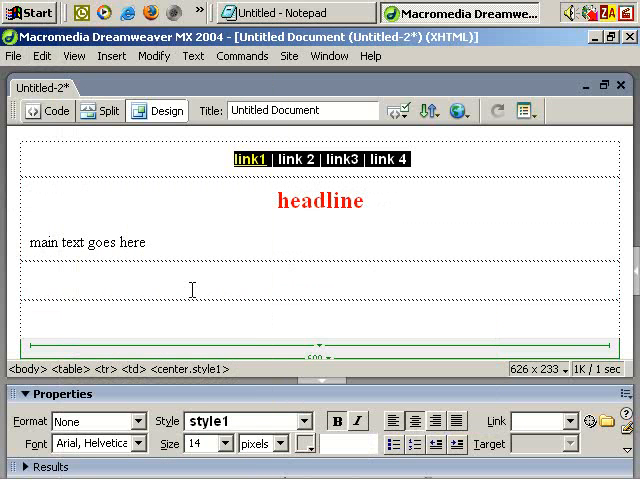
click(38, 56)
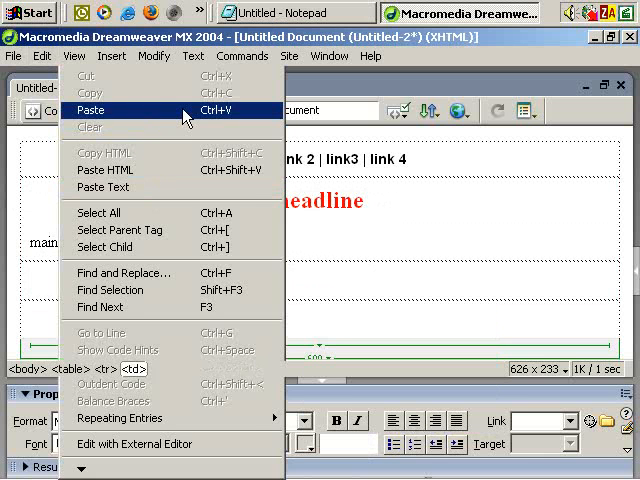
click(92, 110)
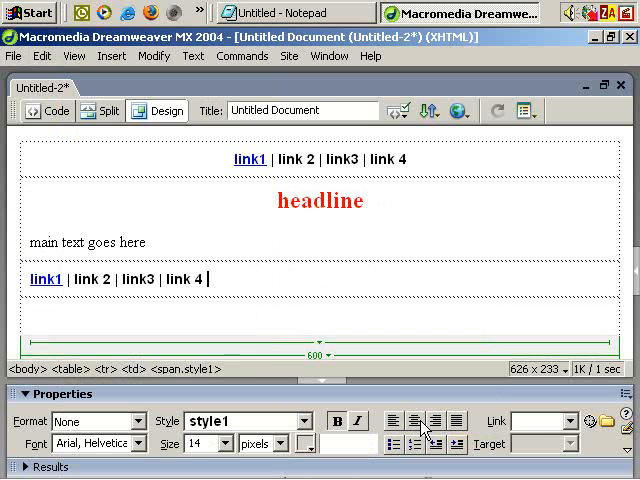
click(412, 420)
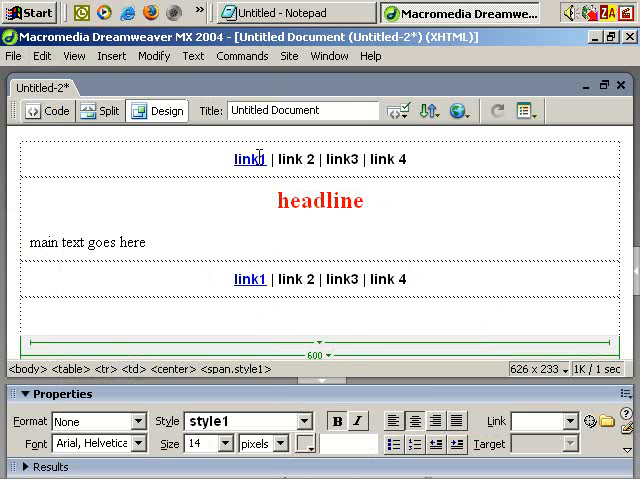
- In Page Properties, set the page font to Arial, Helvetica, sans-serif and choose a default text size
click(148, 56)
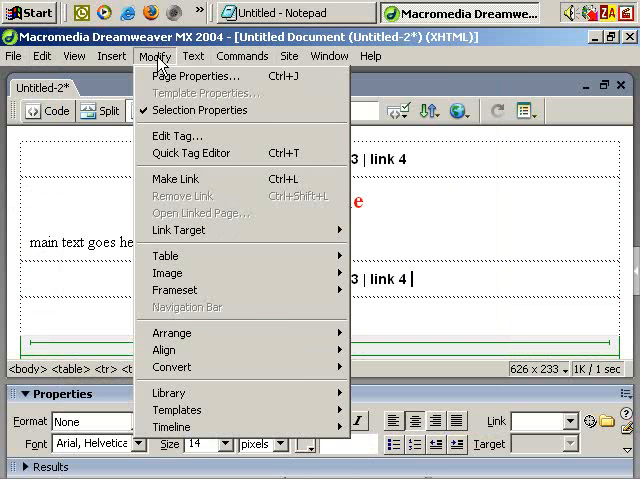
click(198, 76)
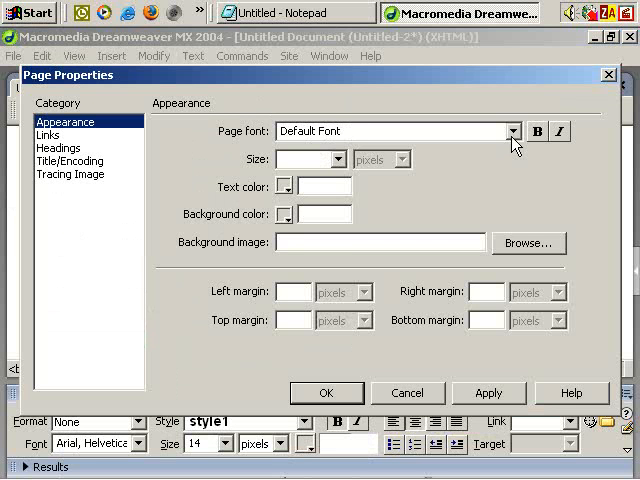
click(514, 132)
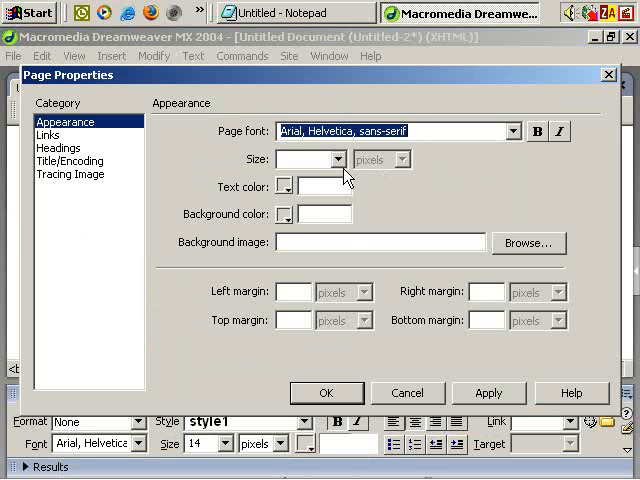
click(336, 160)
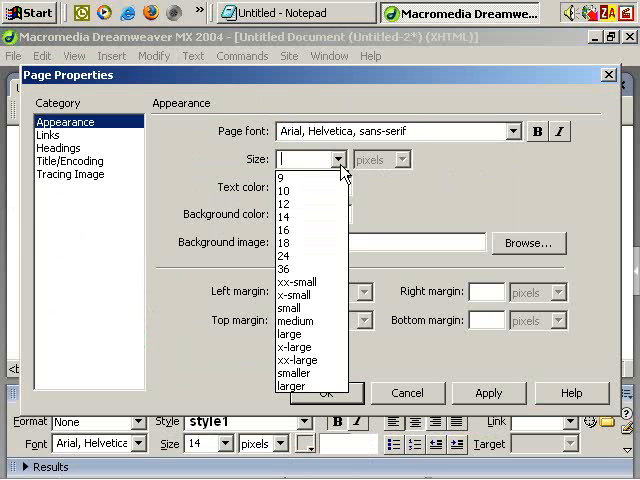
click(296, 188)
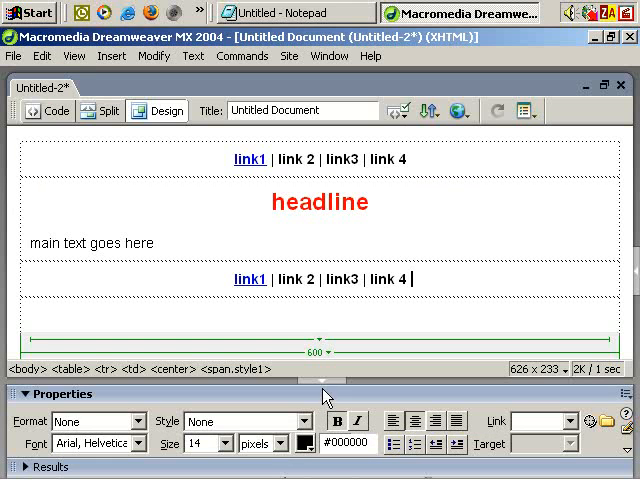
click(324, 202)
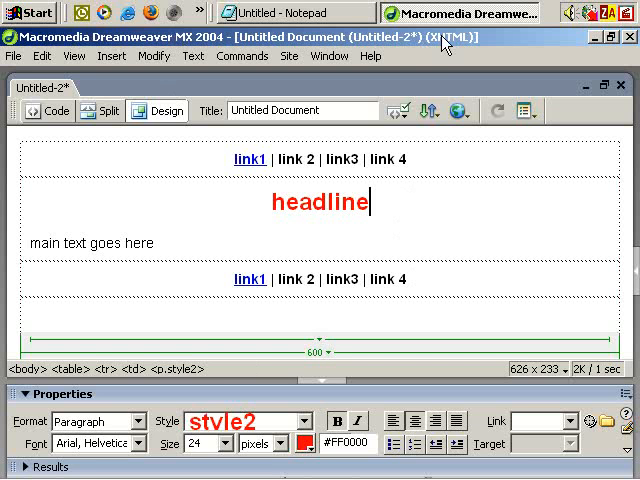
mouse_move(444, 70)
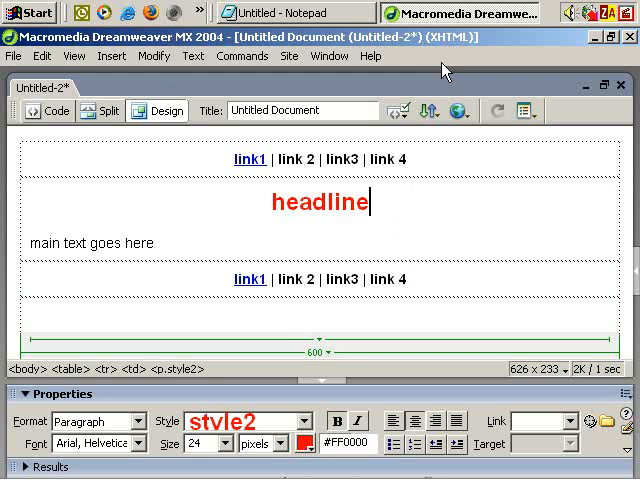